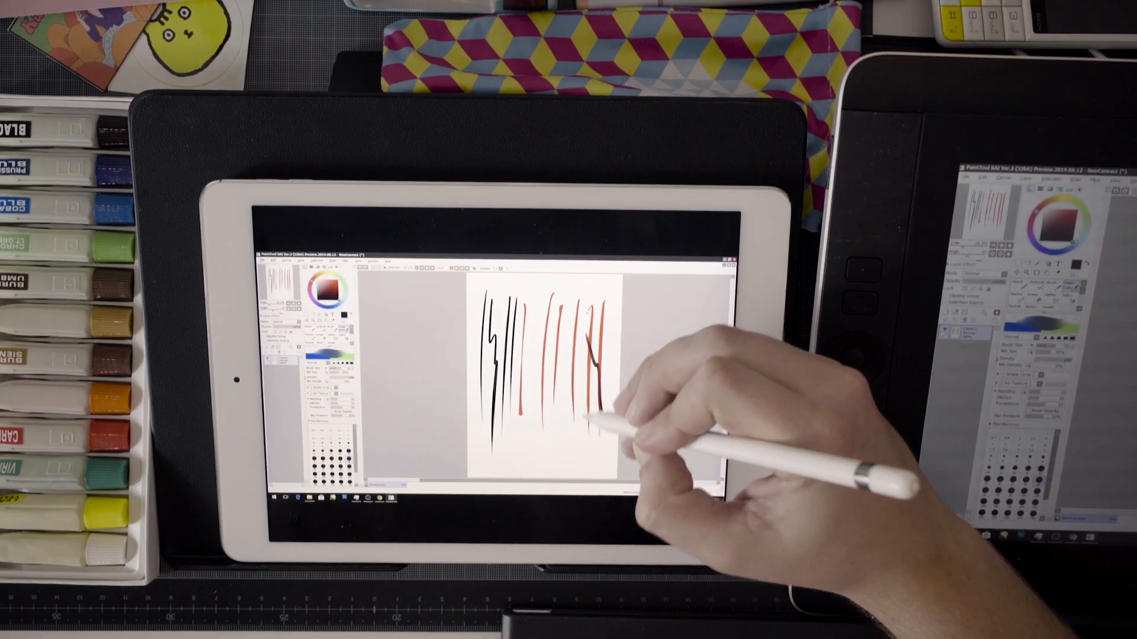
Draw a short black curved stroke across the lower red test lines.
left_click_drag(605, 341, 594, 436)
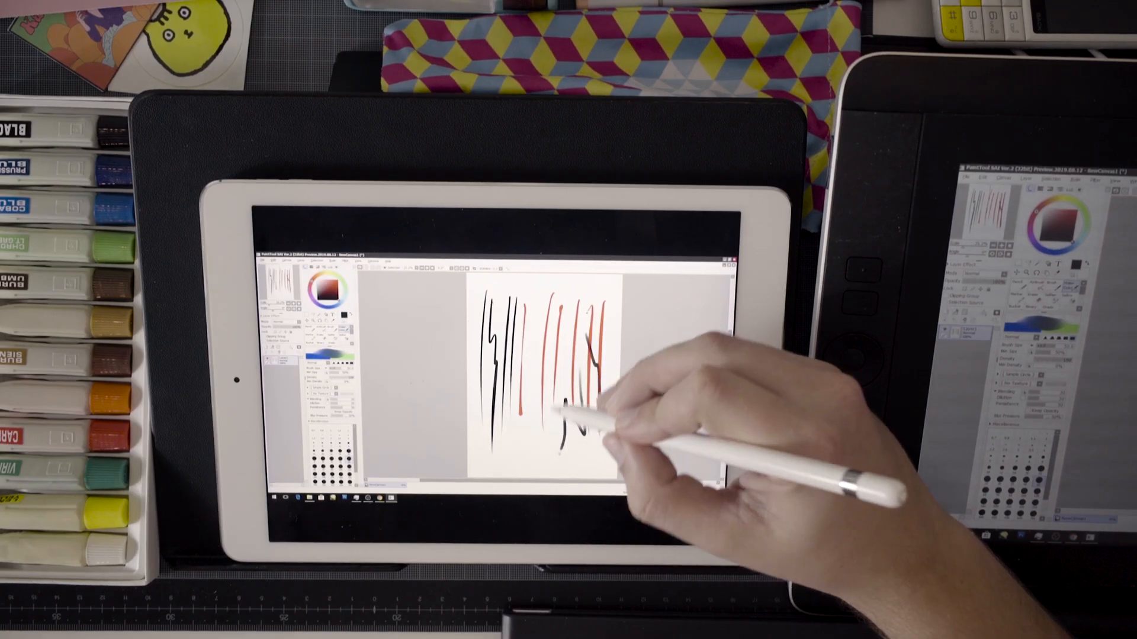